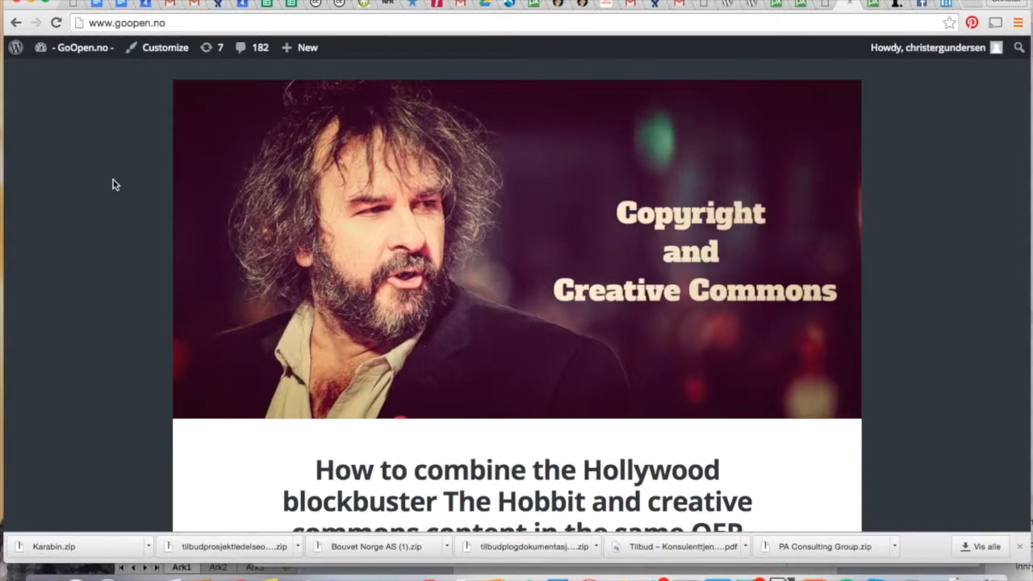
mouse_move(114, 221)
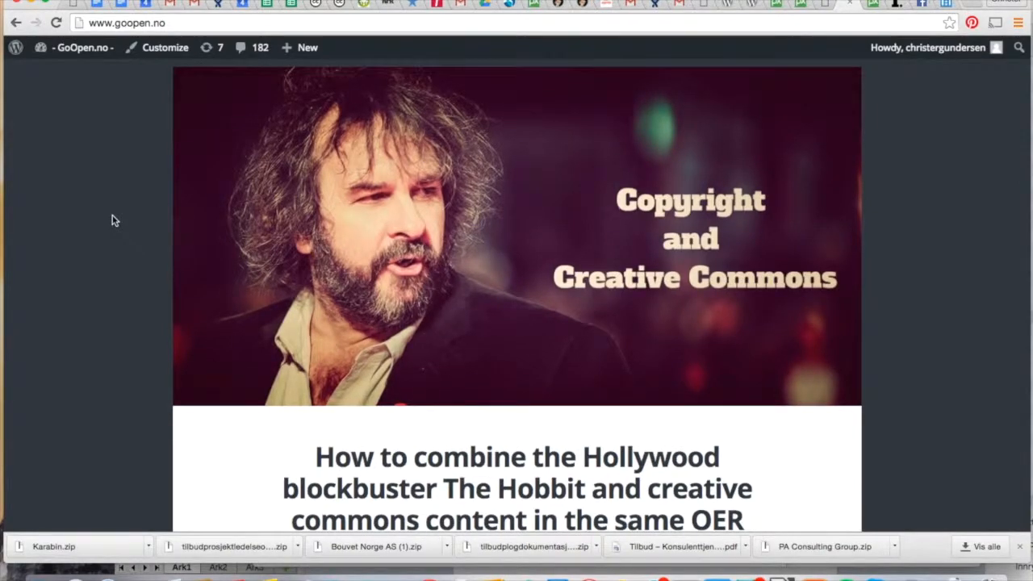
Scroll through the Pixabay home page with its free CC0 image search.
scroll("down", 3)
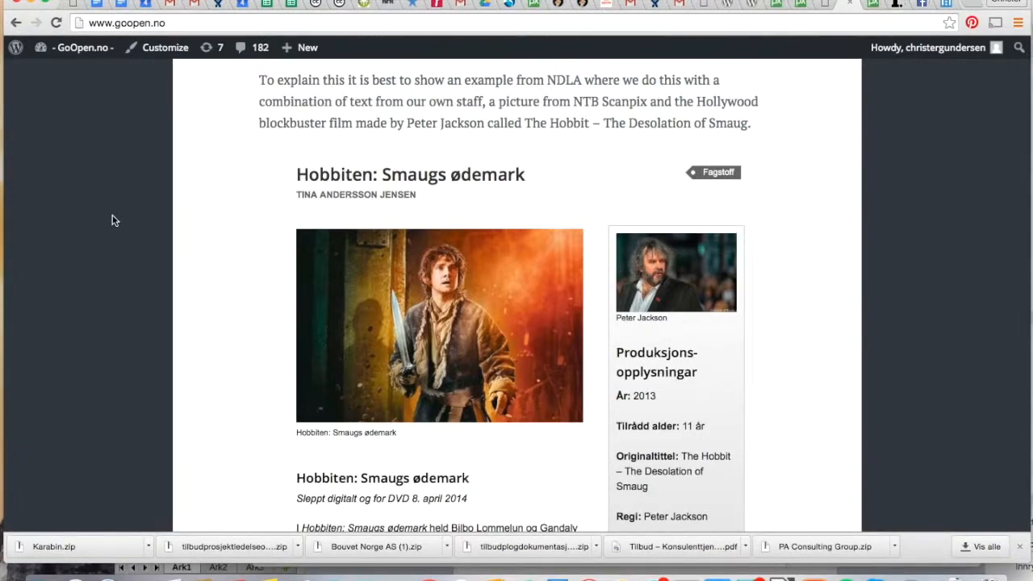
scroll("up", 3)
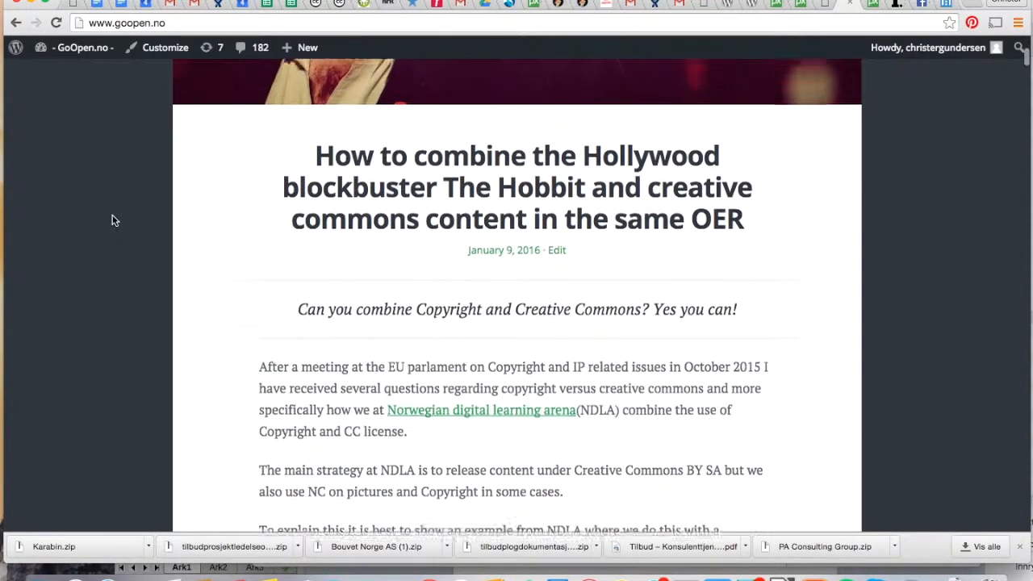
scroll("up", 3)
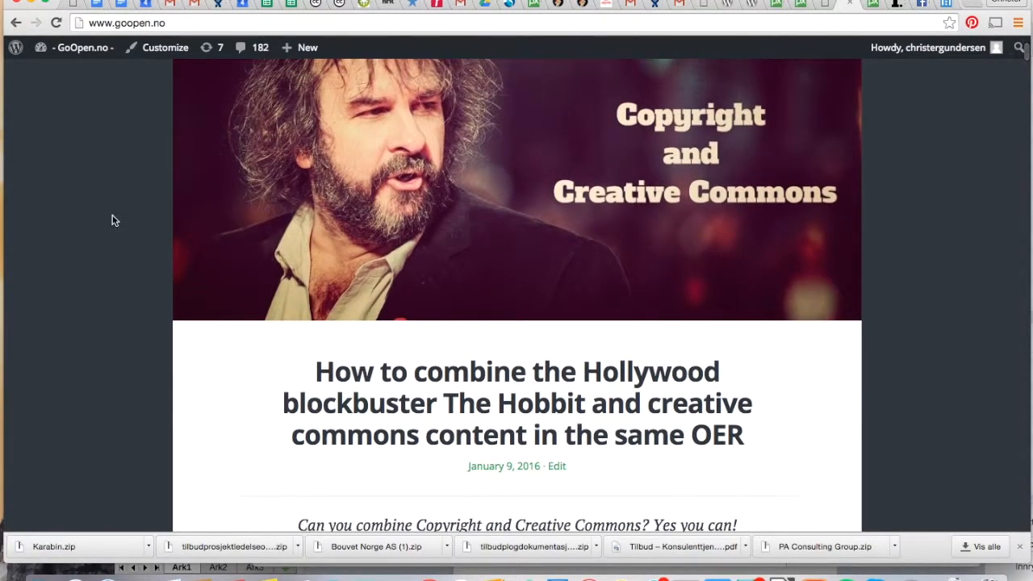
scroll("down", 3)
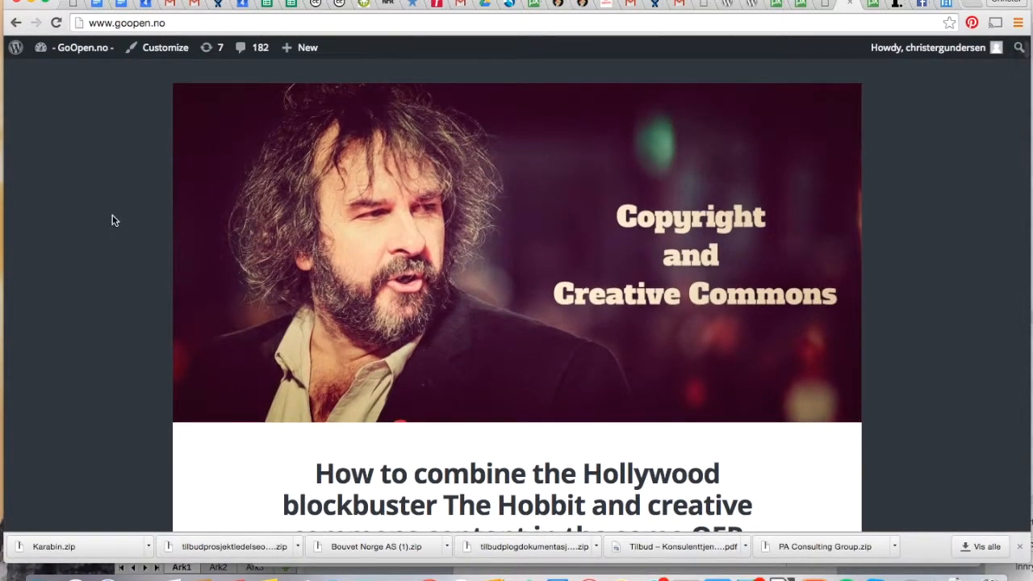
mouse_move(456, 89)
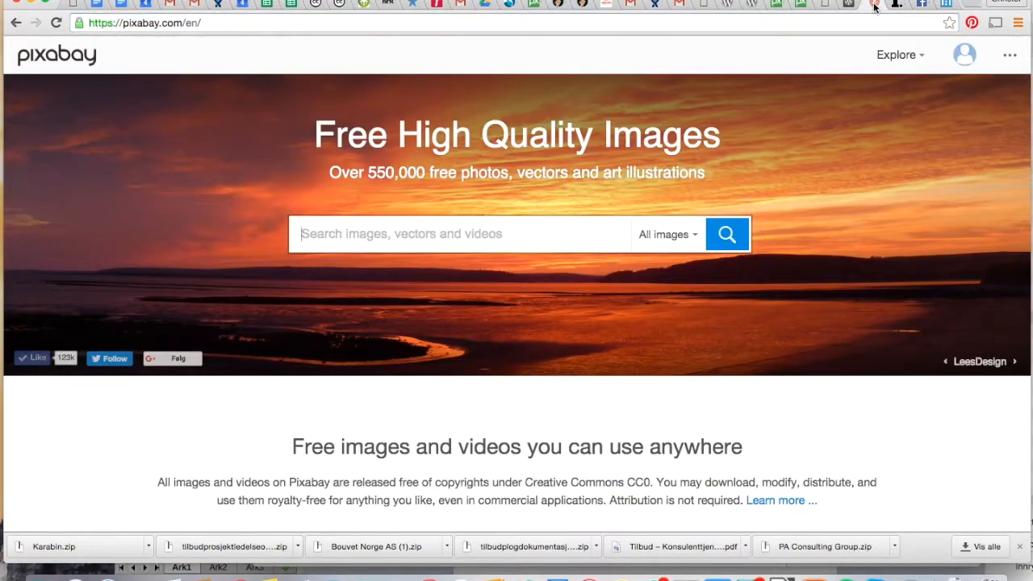
mouse_move(923, 402)
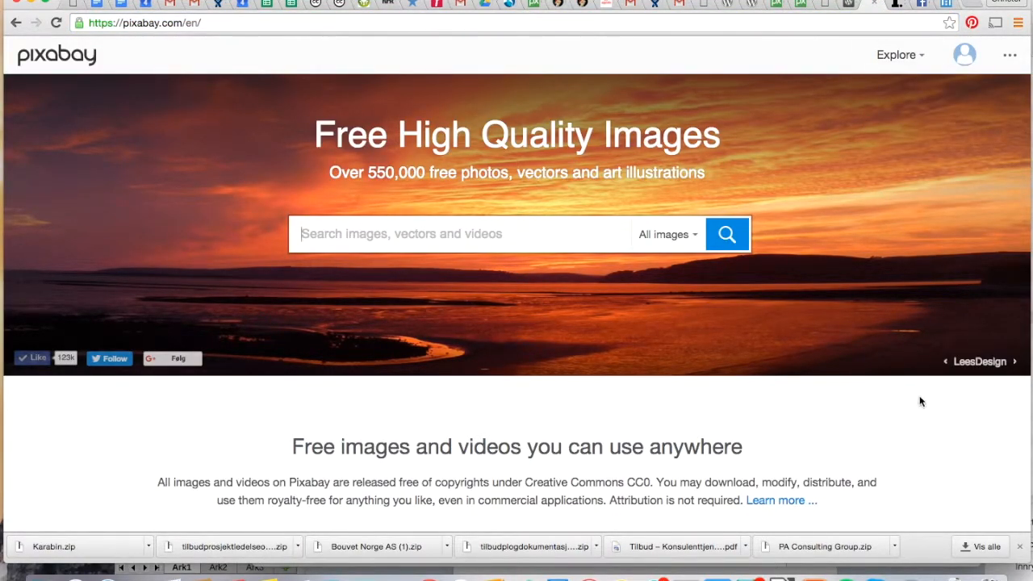
mouse_move(930, 459)
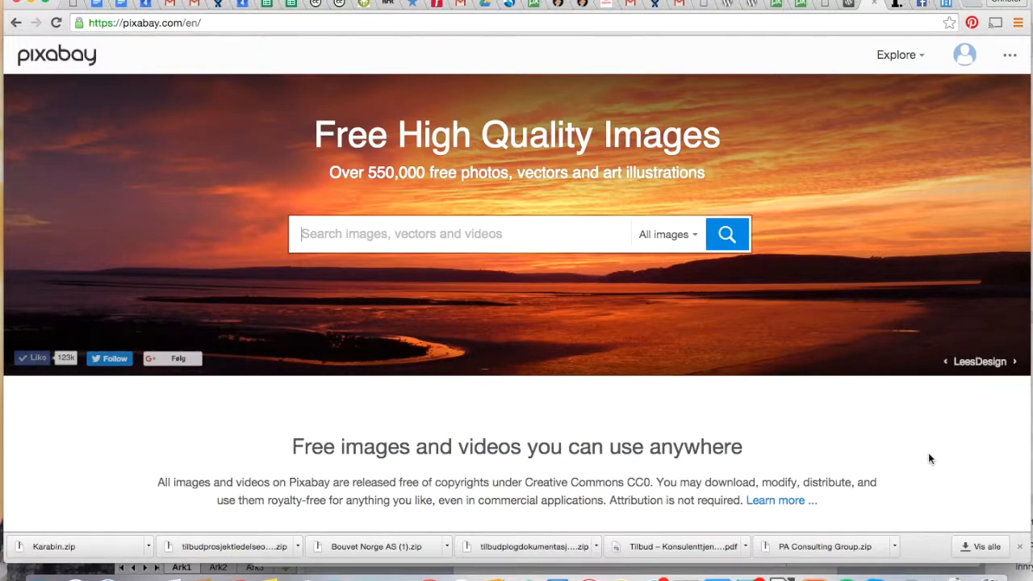
mouse_move(935, 424)
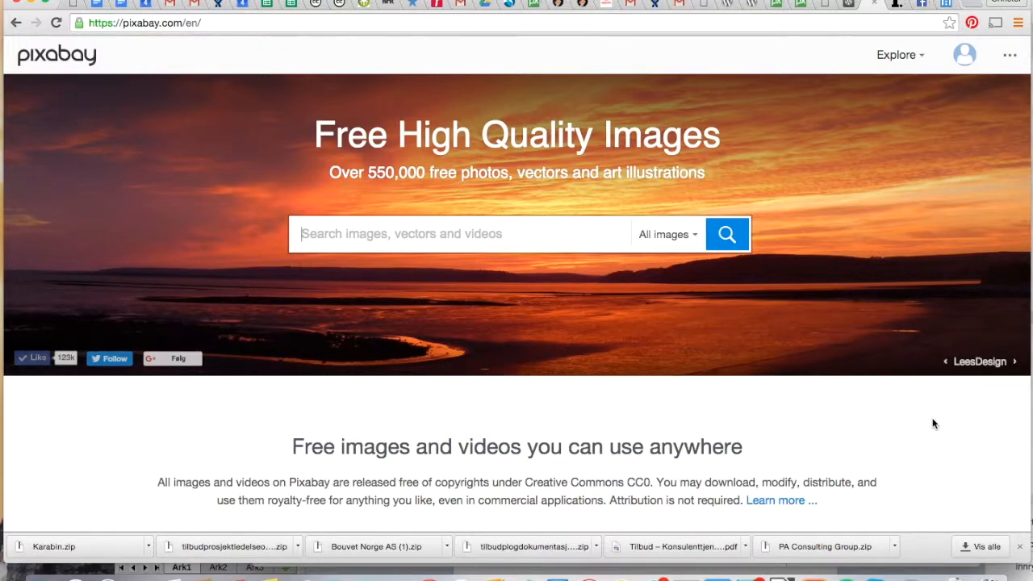
mouse_move(835, 266)
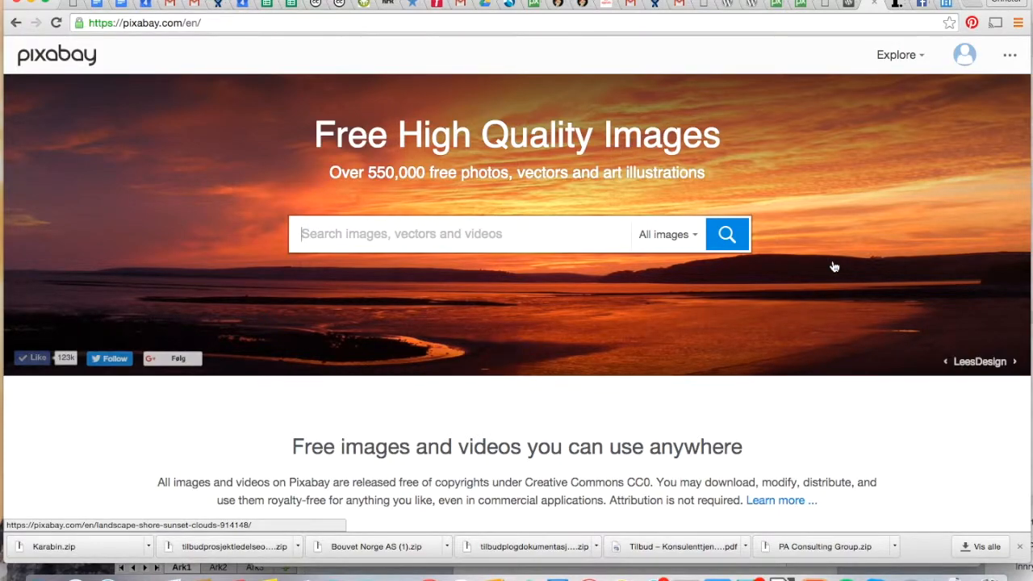
mouse_move(836, 215)
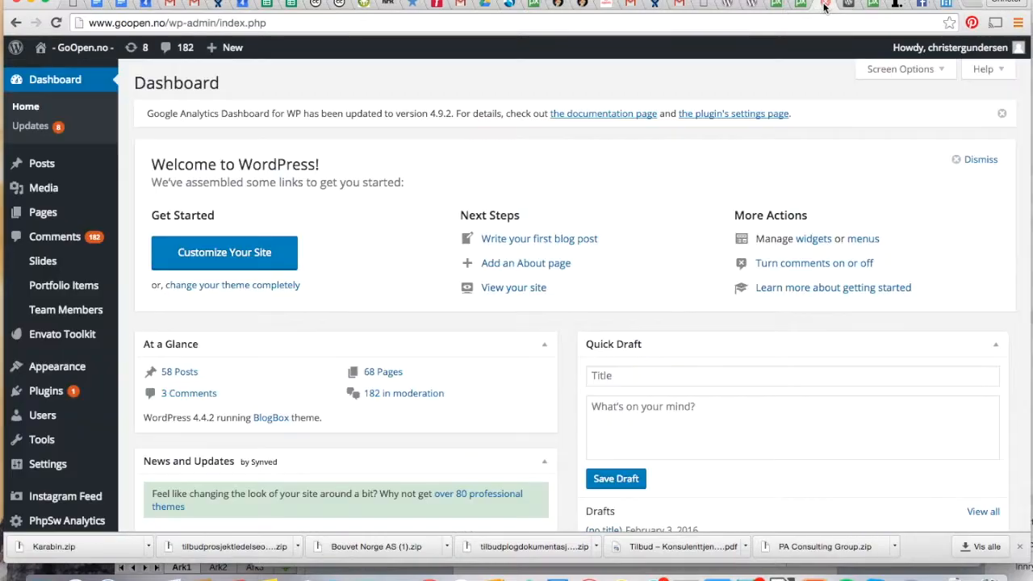
mouse_move(56, 366)
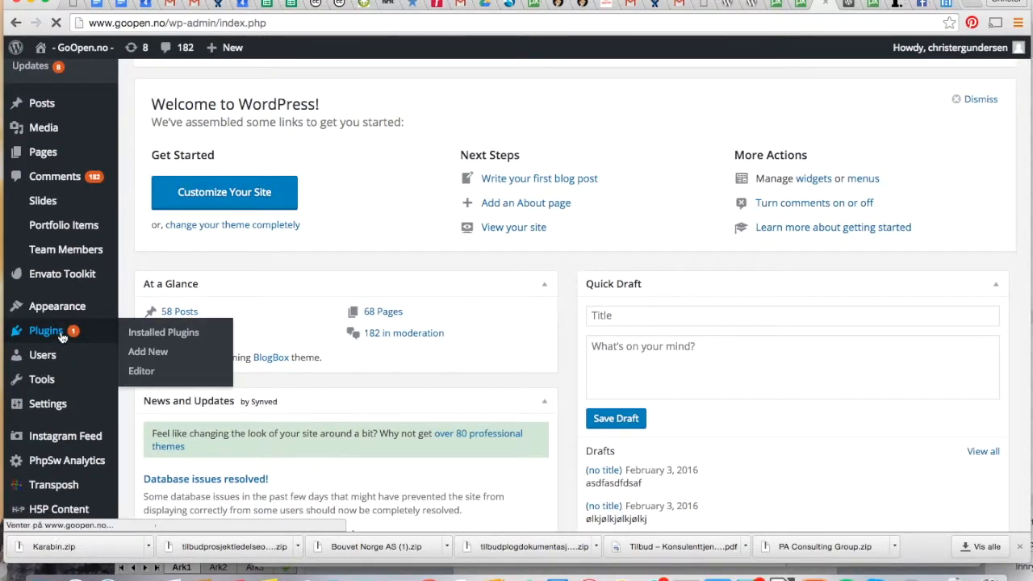
Go from Installed Plugins to the Add Plugins page.
left_click(164, 332)
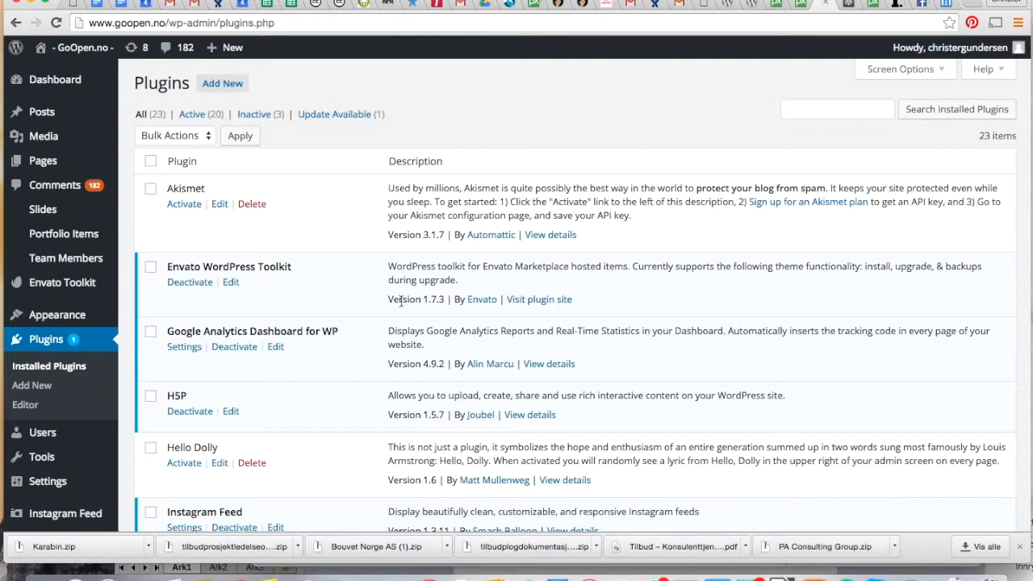
mouse_move(316, 176)
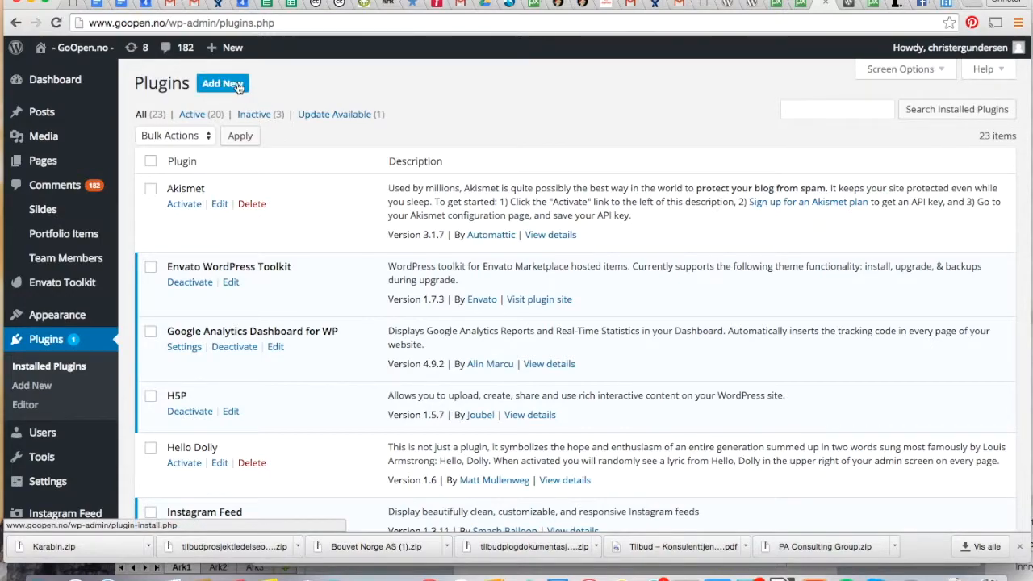
left_click(222, 83)
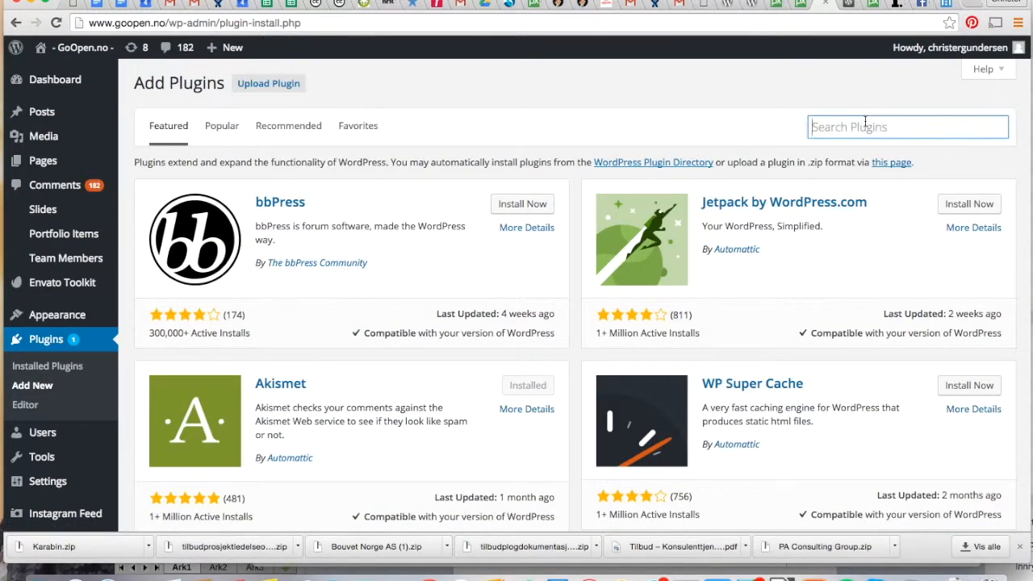
Search the plugin directory for 'pixabay', then install and activate Pixabay Images.
type("pixabay")
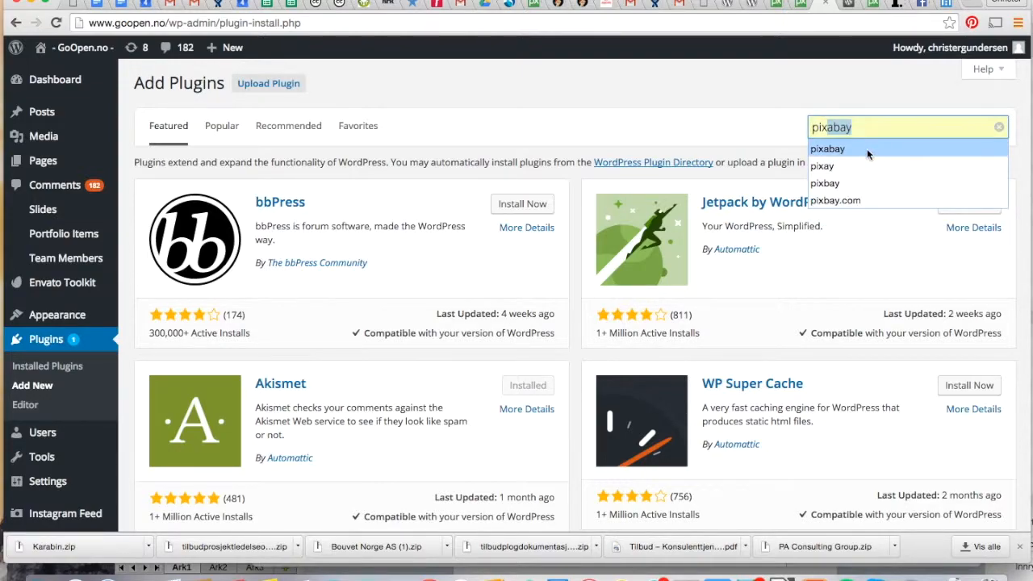
left_click(828, 149)
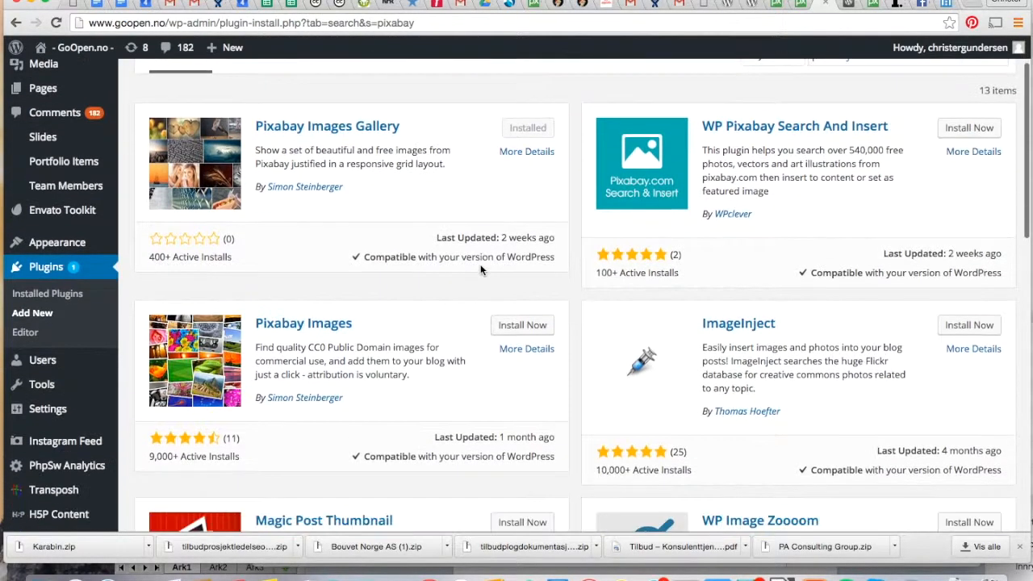
scroll("down", 3)
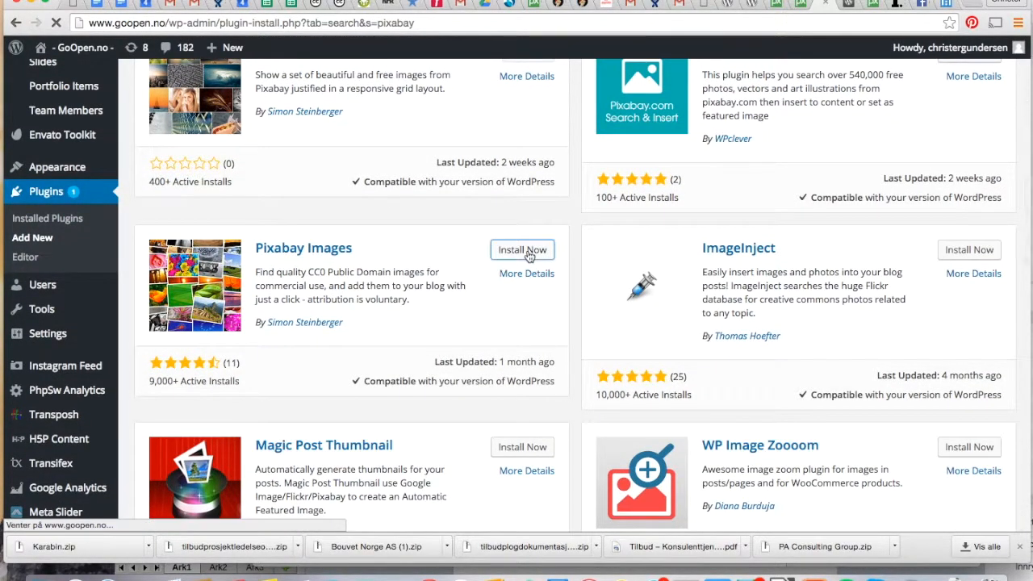
left_click(523, 249)
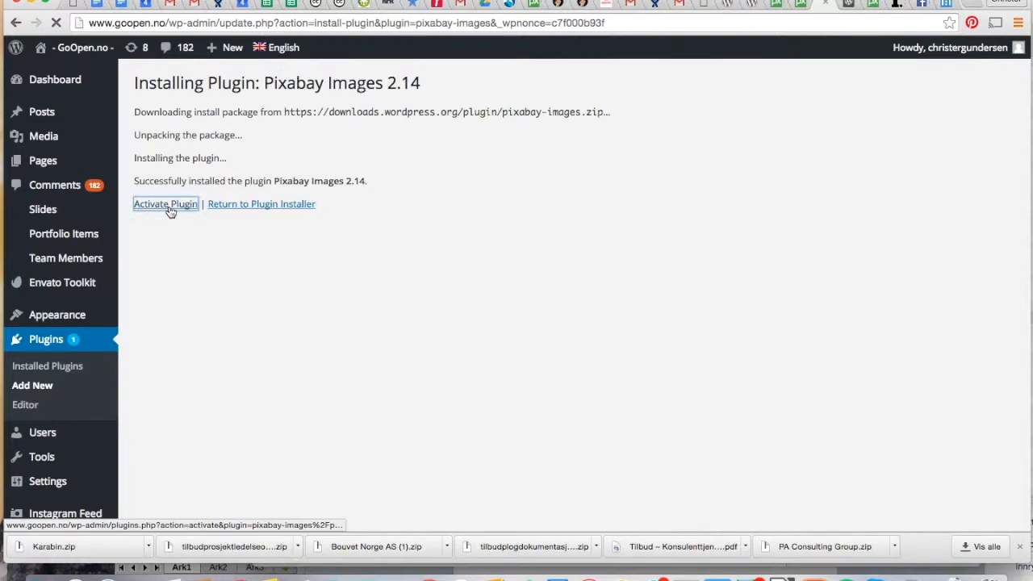
left_click(165, 203)
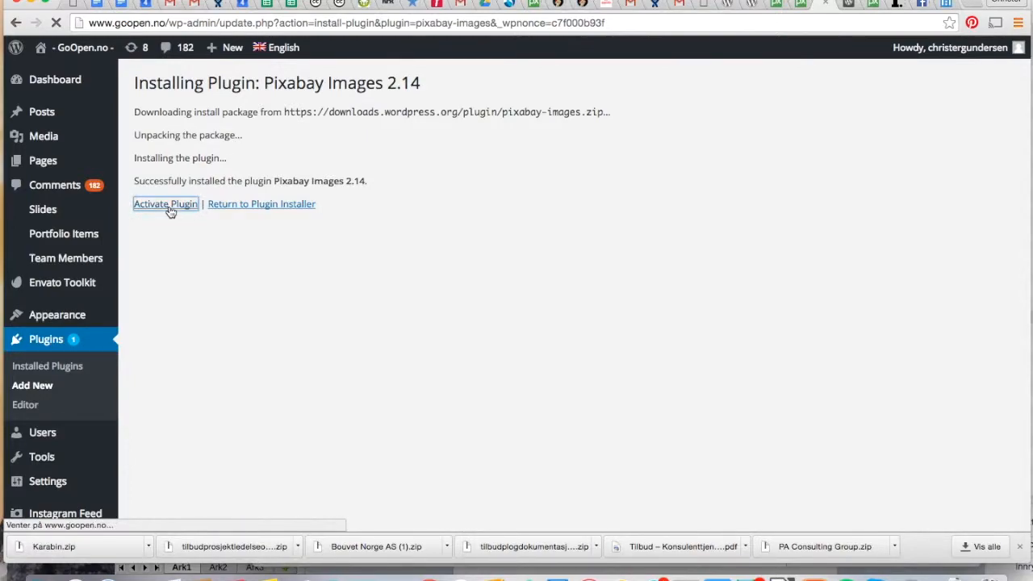
left_click(165, 203)
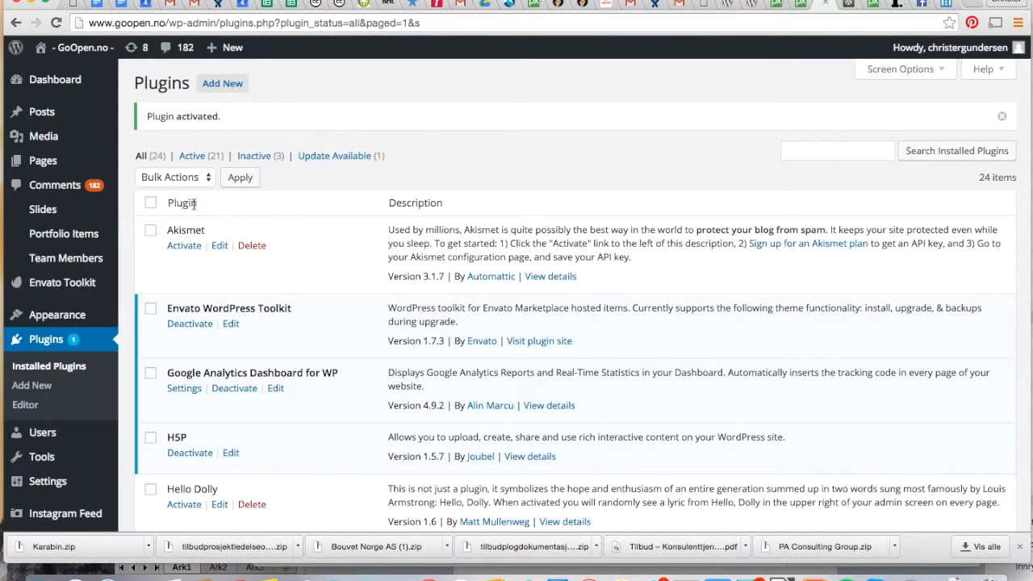
mouse_move(42, 112)
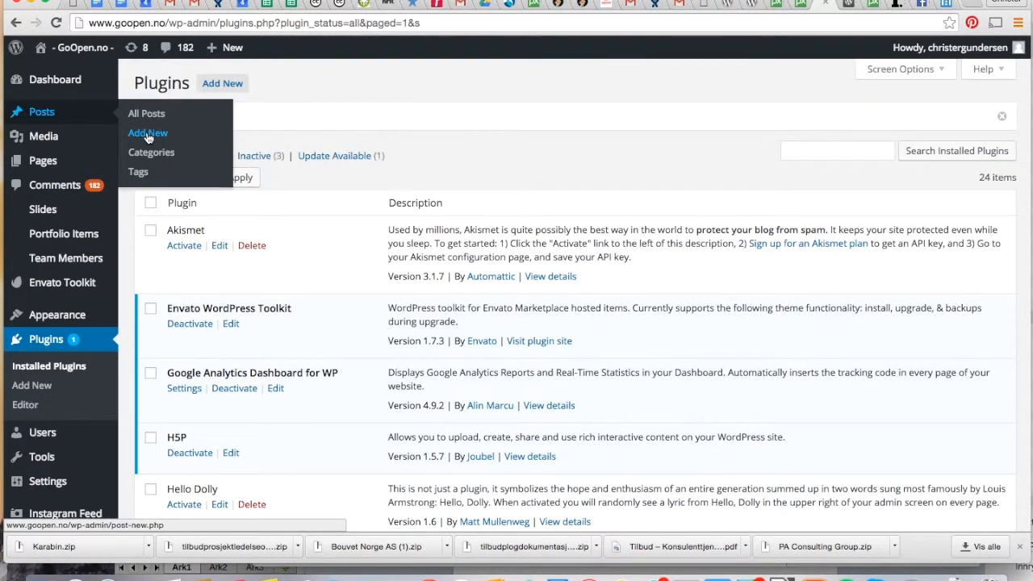
Start a new post with body text 'løkjløkjølkj' and bring up the media panel.
left_click(148, 132)
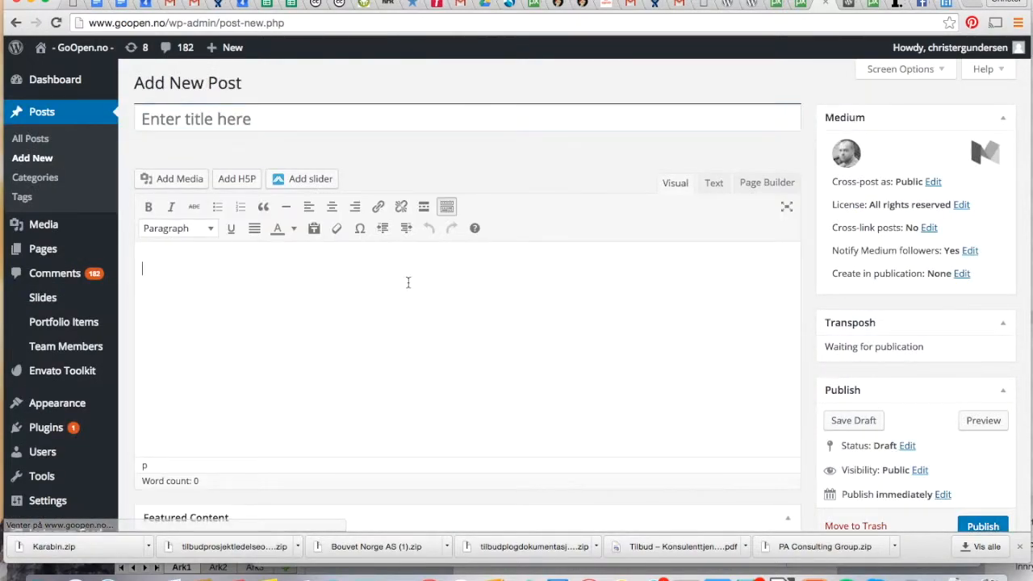
type("løkjløkjølkj")
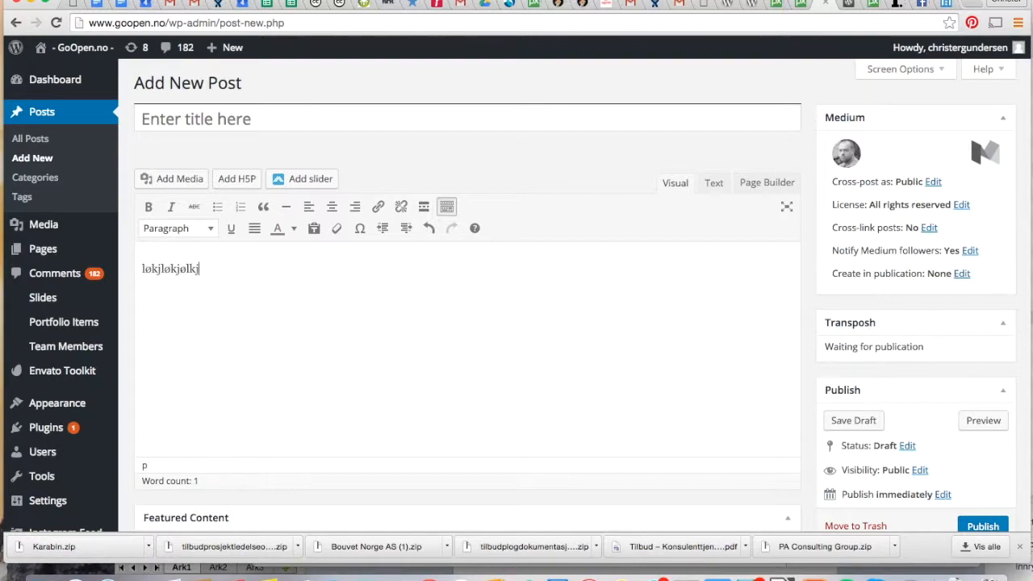
mouse_move(180, 178)
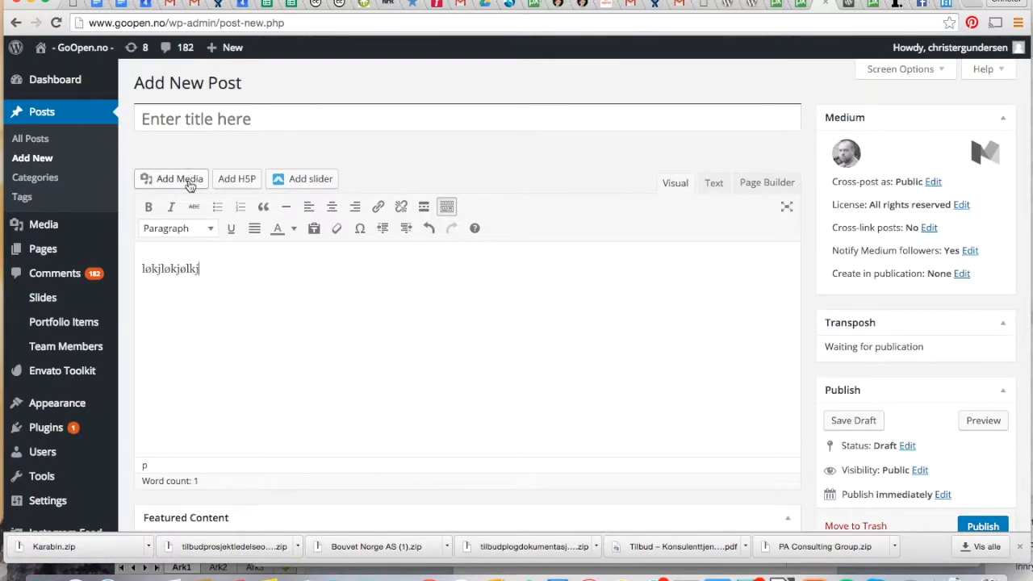
left_click(179, 178)
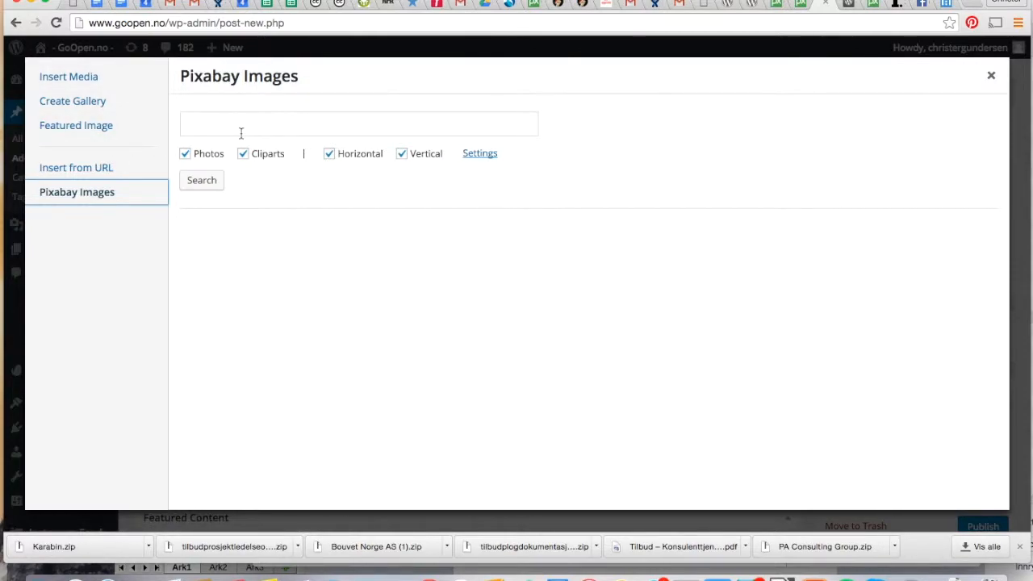
Search Pixabay Images for 'taxi' and insert a taxi photo with credit caption.
left_click(358, 123)
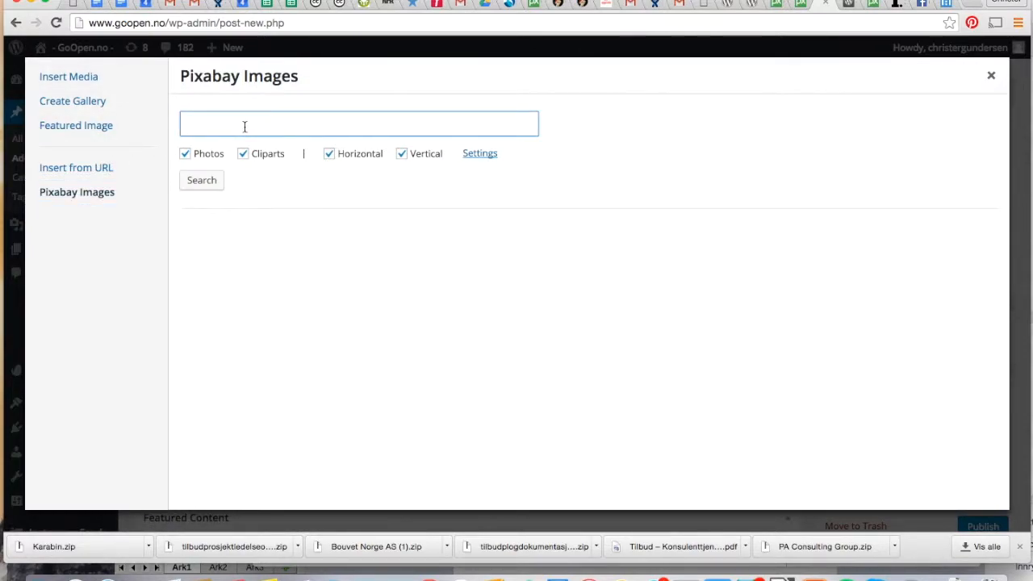
type("taxi")
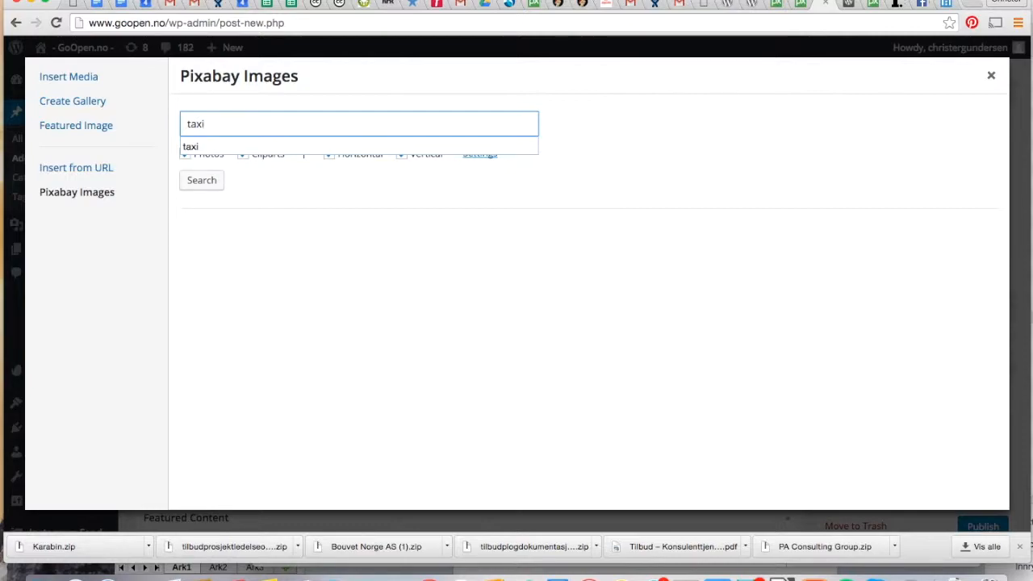
left_click(201, 180)
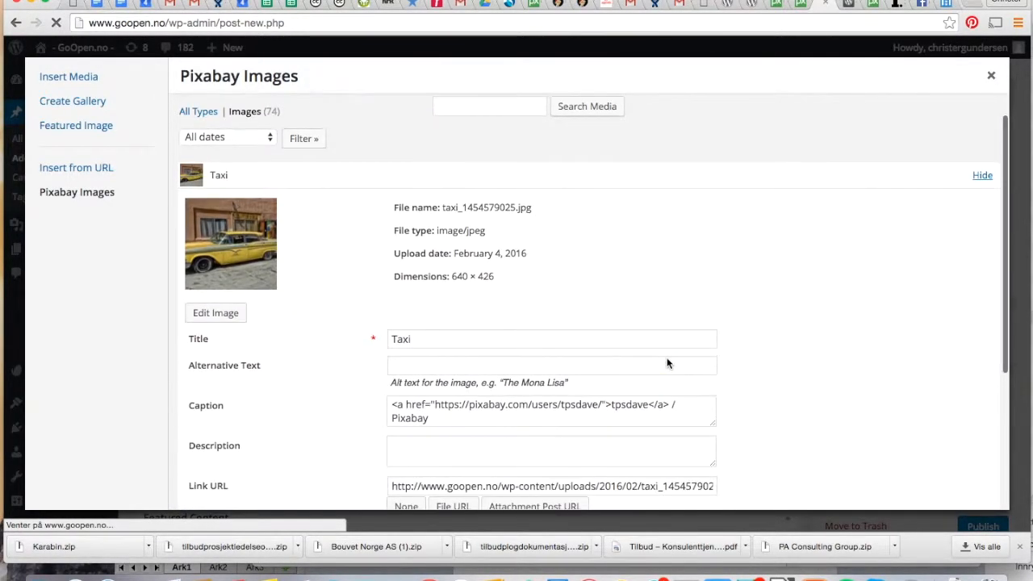
scroll("down", 3)
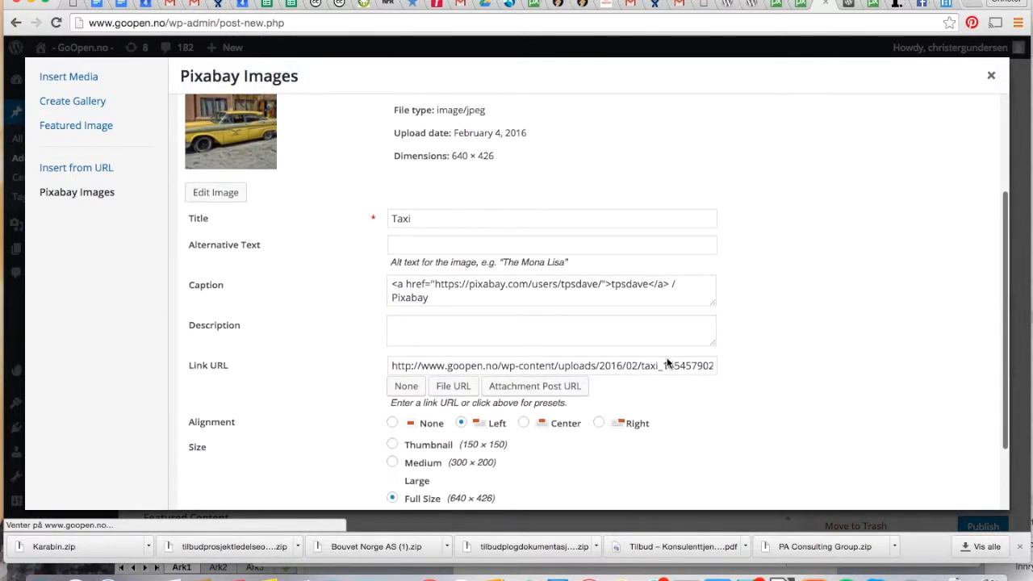
scroll("down", 3)
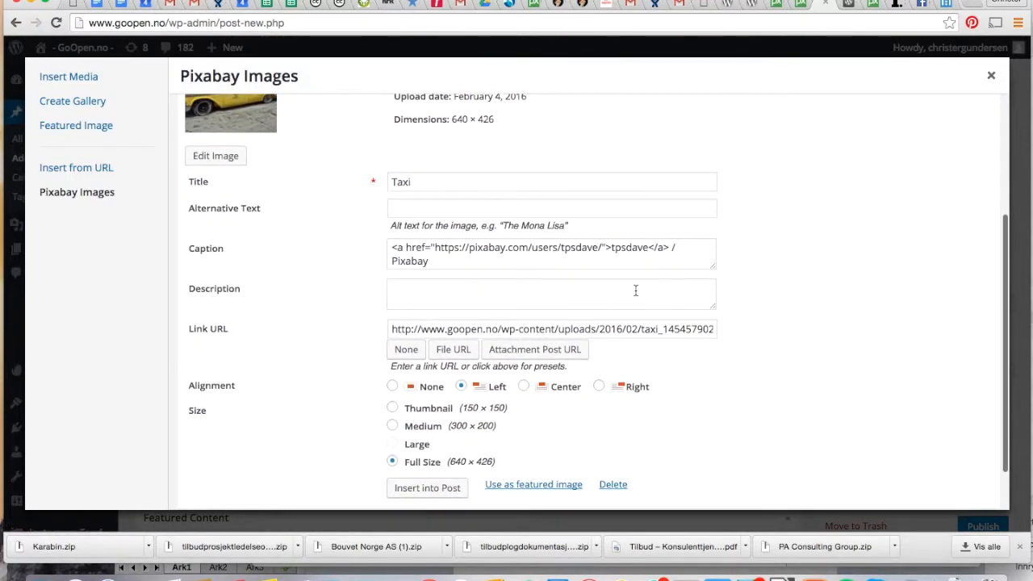
scroll("down", 3)
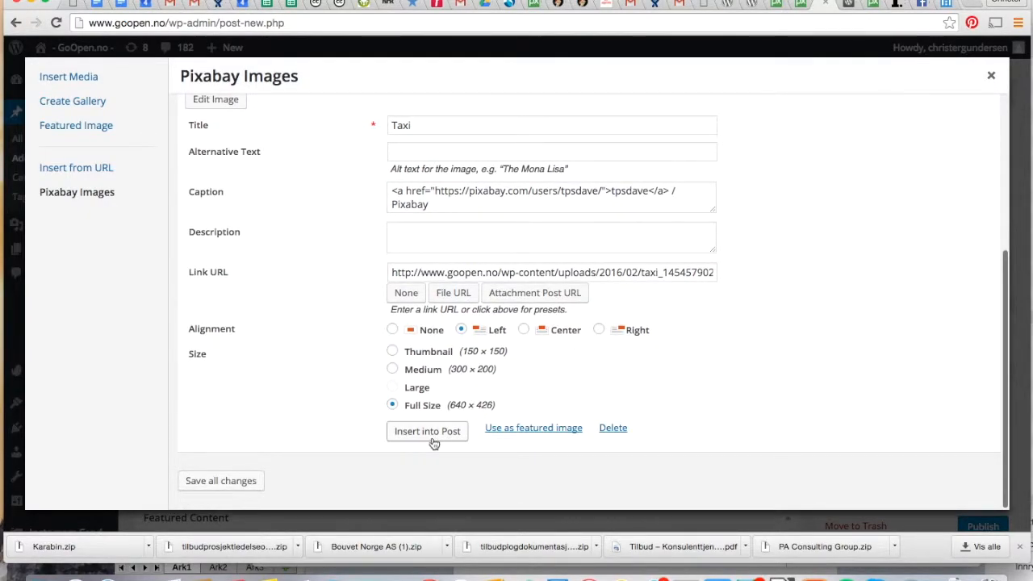
left_click(427, 431)
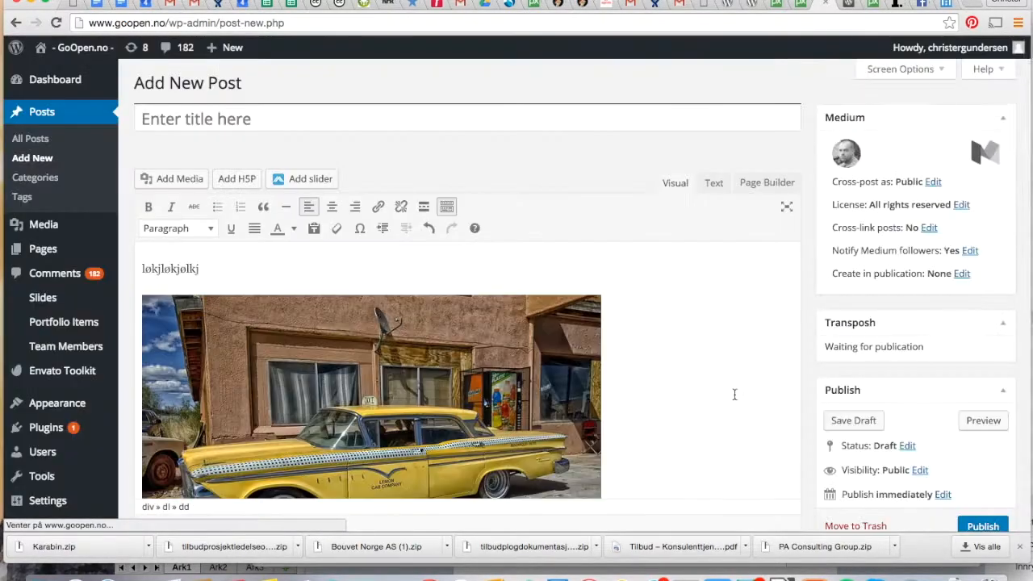
Review the taxi photo and caption, then publish the post.
scroll("down", 3)
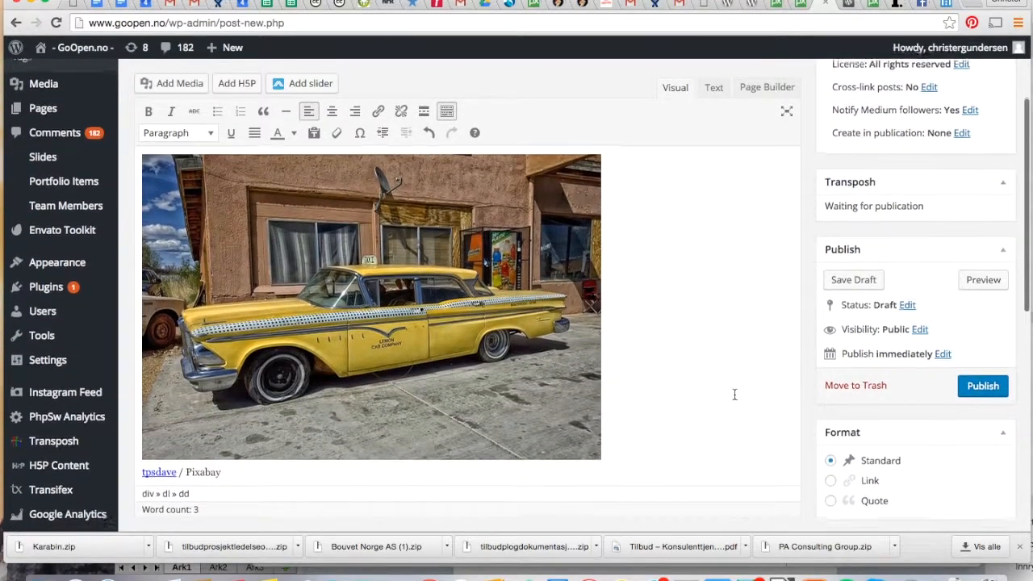
scroll("down", 3)
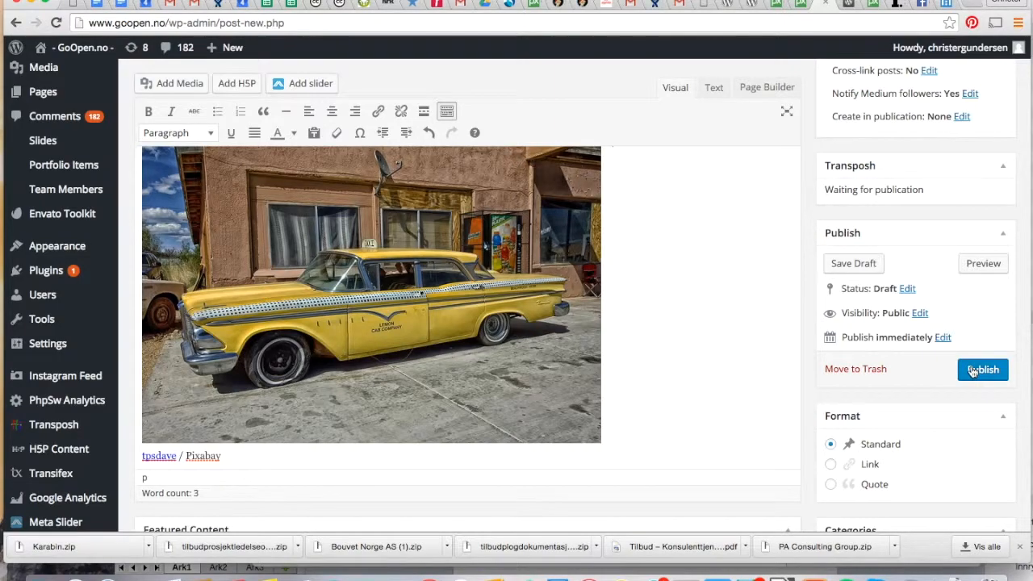
left_click(982, 368)
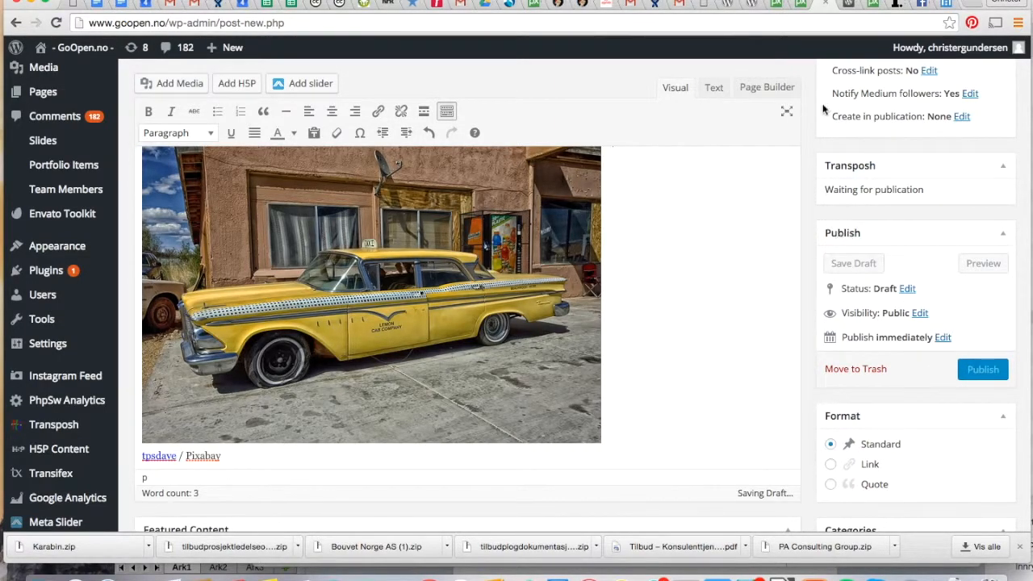